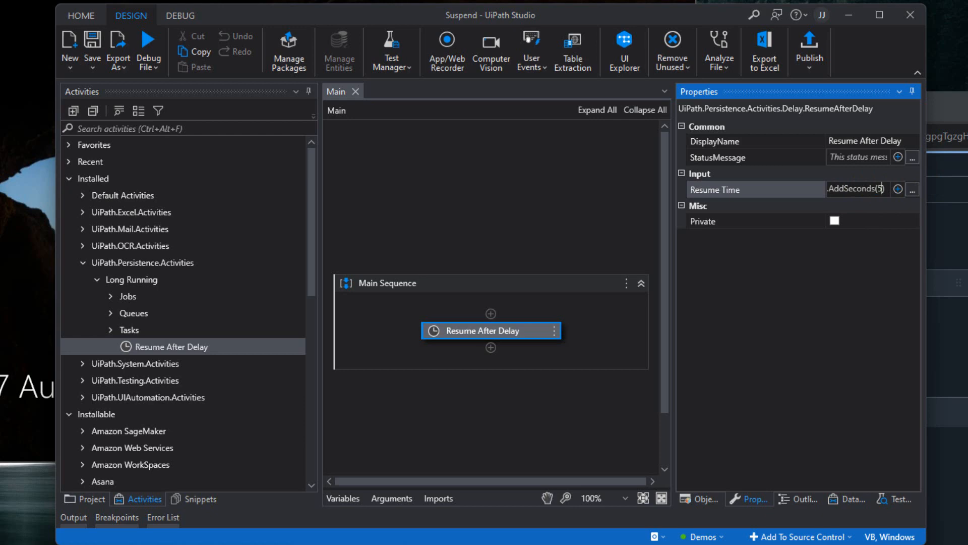
# Step: Commit Now.AddSeconds(5) as the Resume Time of the Resume After Delay activity
pyautogui.click(148, 46)
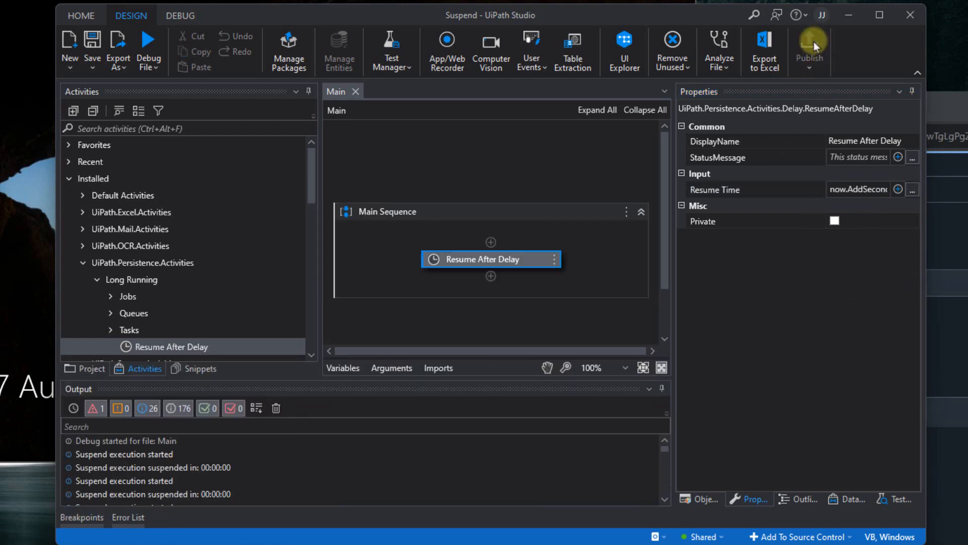
# Step: Publish the Suspend project as version 1.0.2 and acknowledge the success message
pyautogui.click(809, 49)
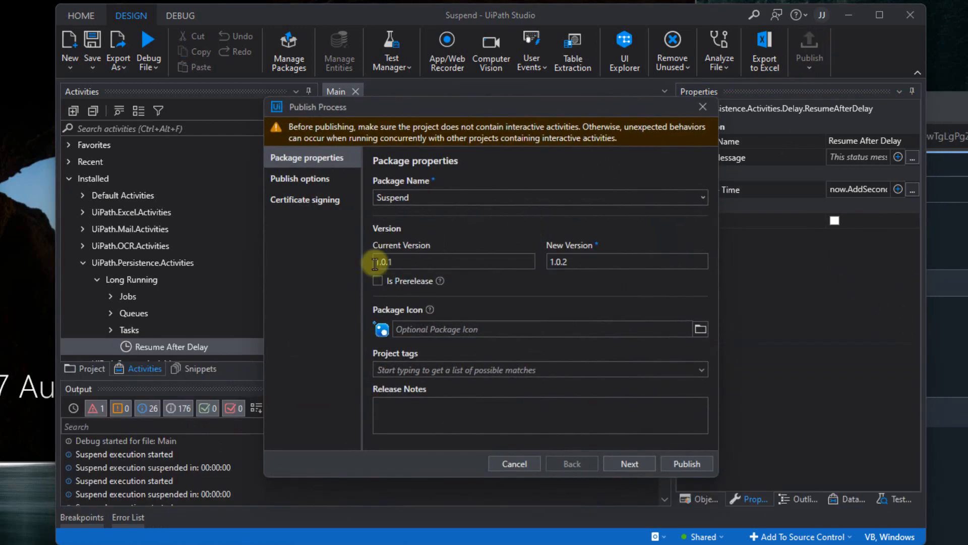
pyautogui.moveTo(630, 463)
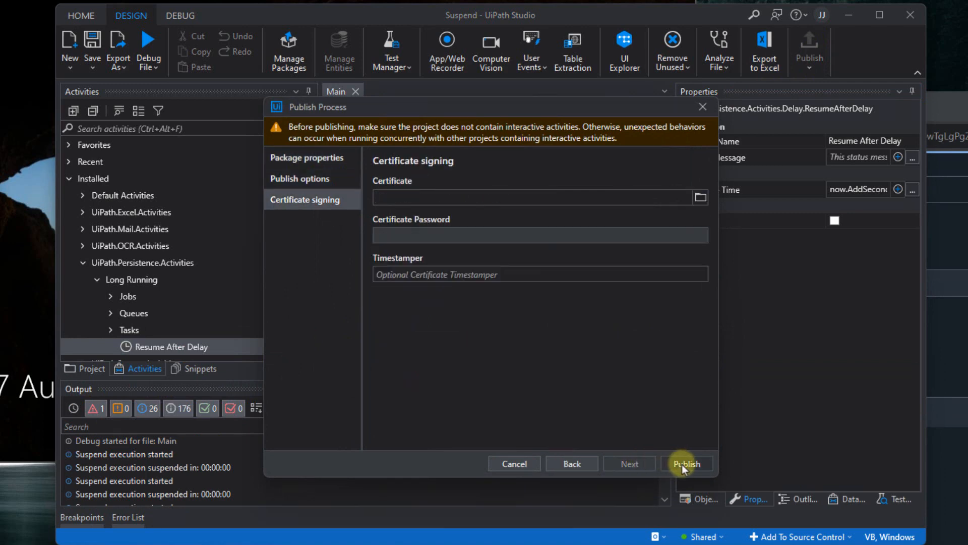
pyautogui.click(687, 463)
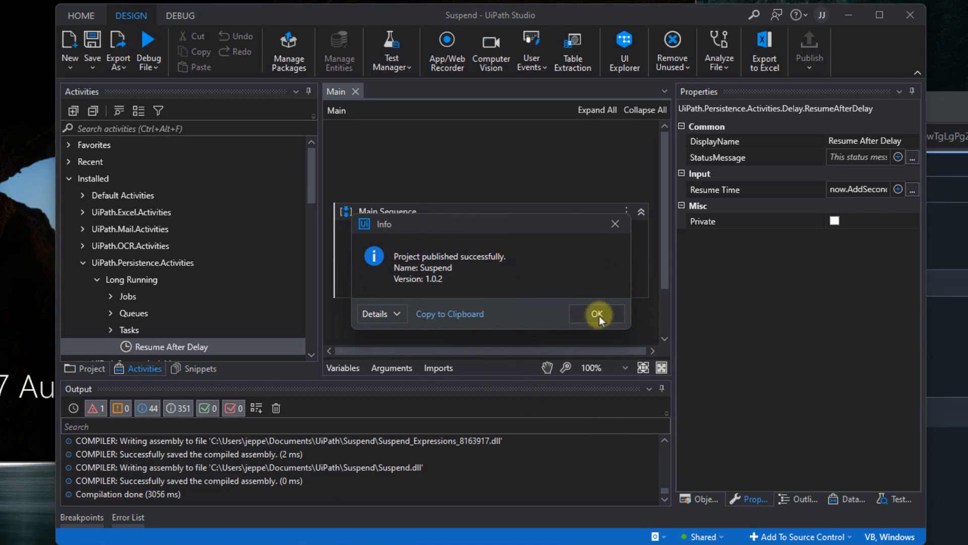
pyautogui.click(596, 313)
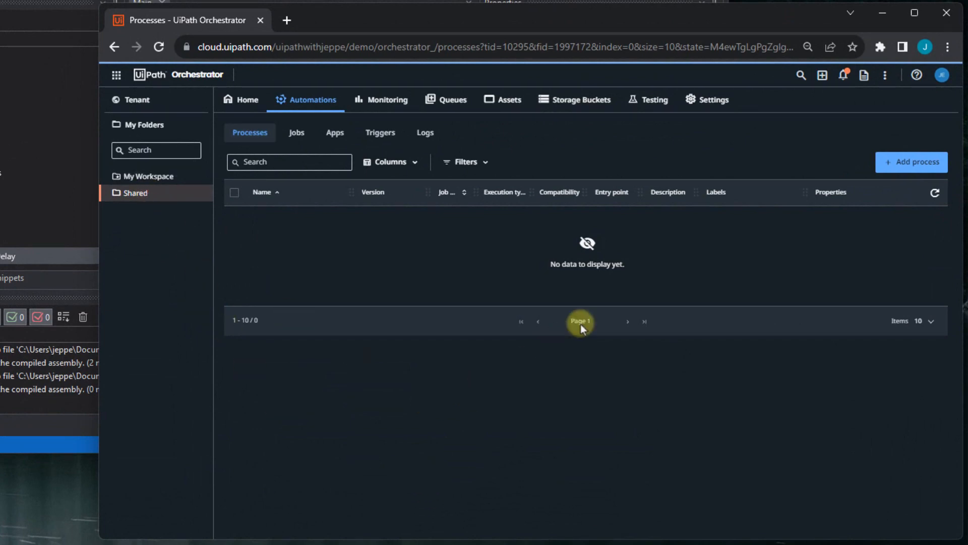
# Step: Add the Suspend package 1.0.2 as a process in the Shared folder and return to the processes list
pyautogui.click(911, 162)
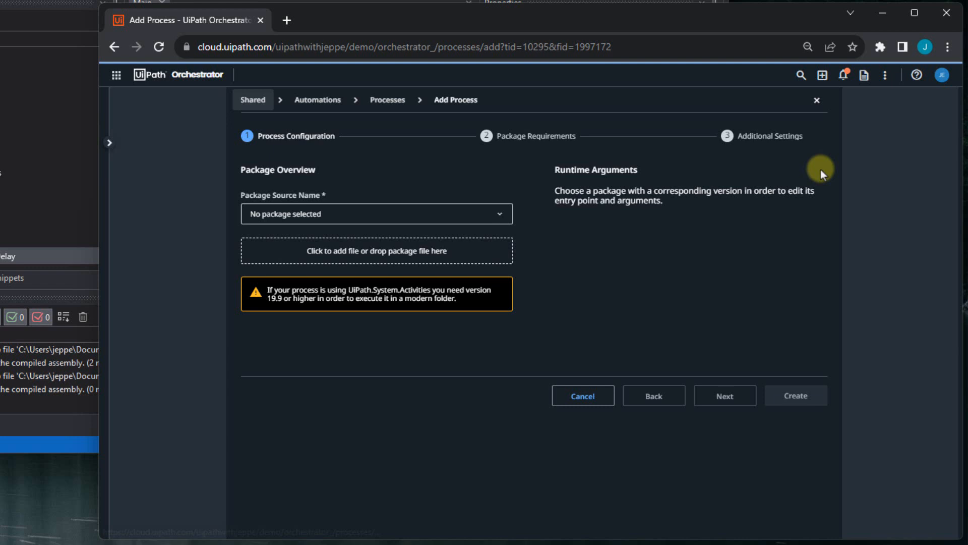
pyautogui.click(375, 214)
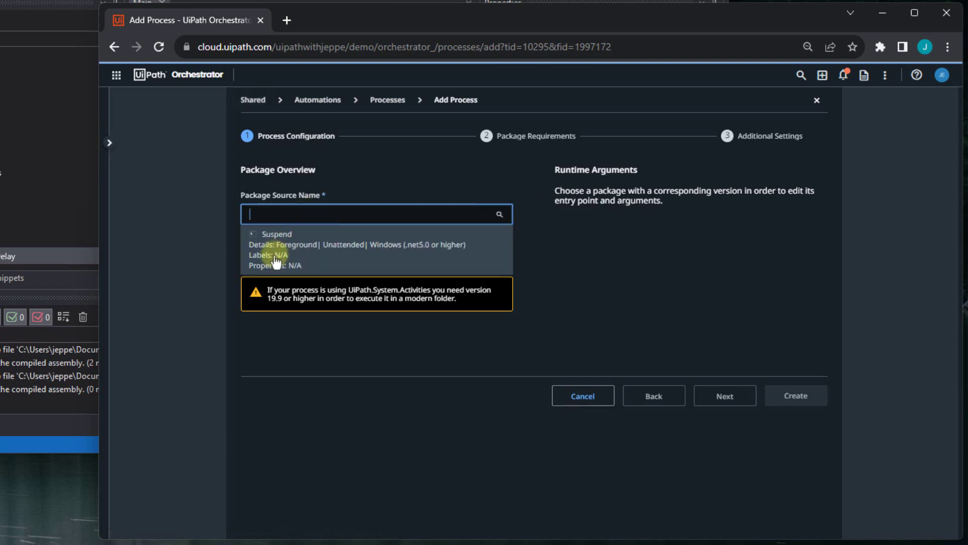
pyautogui.moveTo(277, 258)
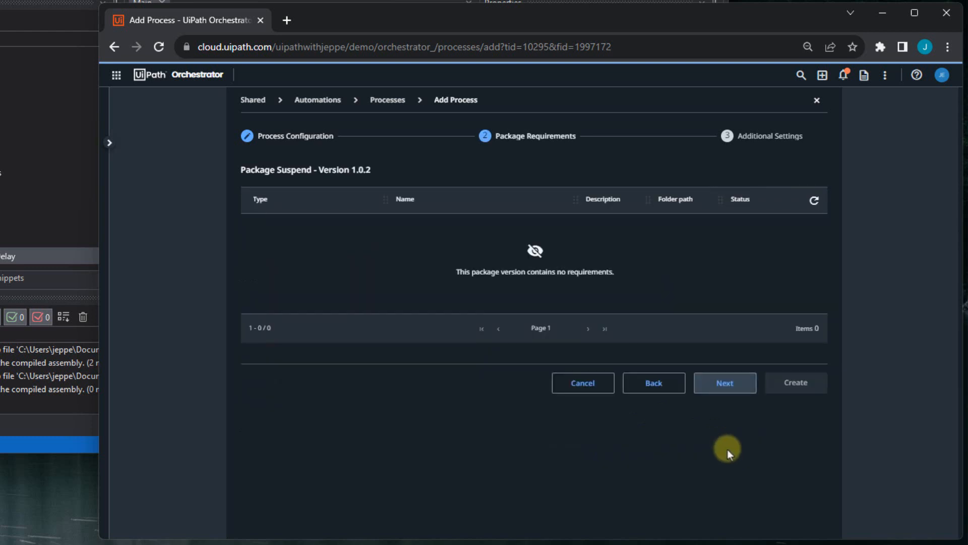
pyautogui.click(796, 382)
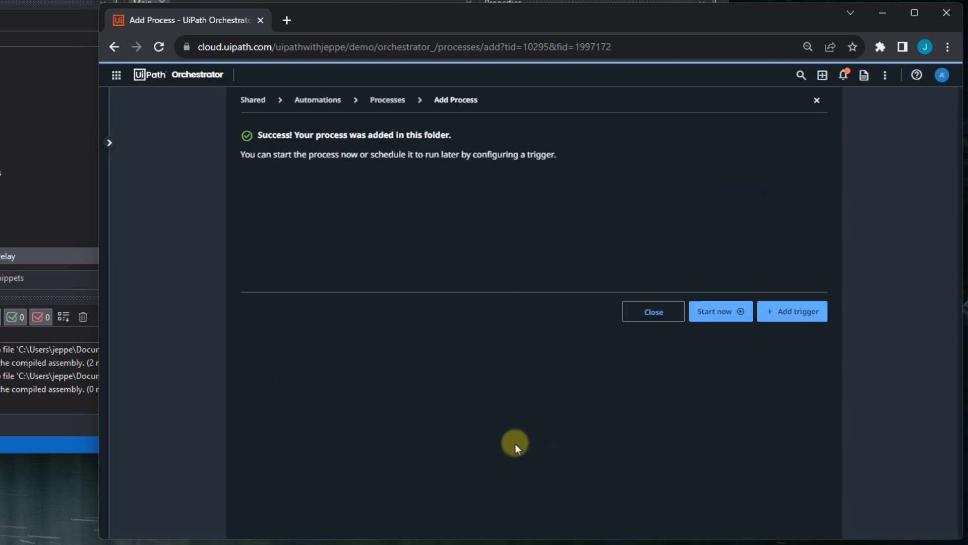
pyautogui.click(652, 310)
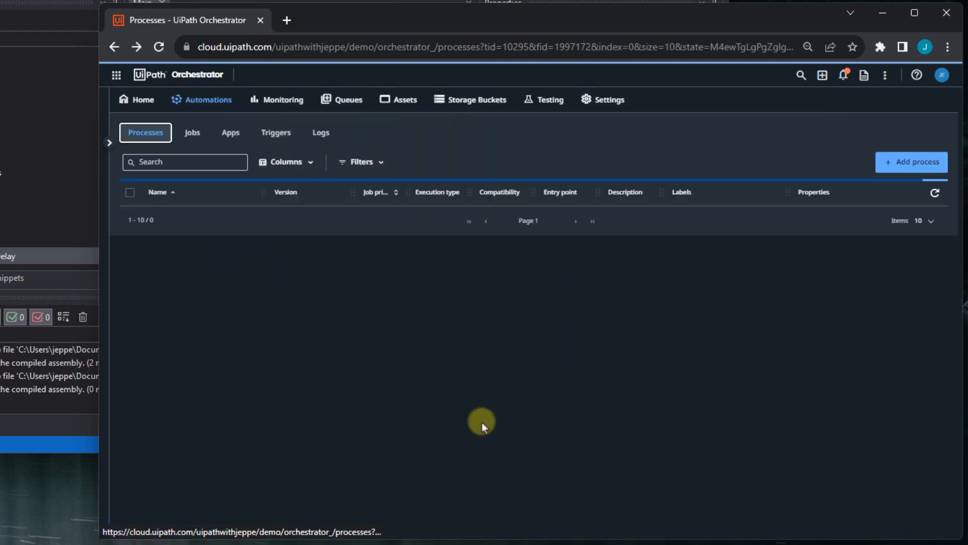
pyautogui.click(109, 142)
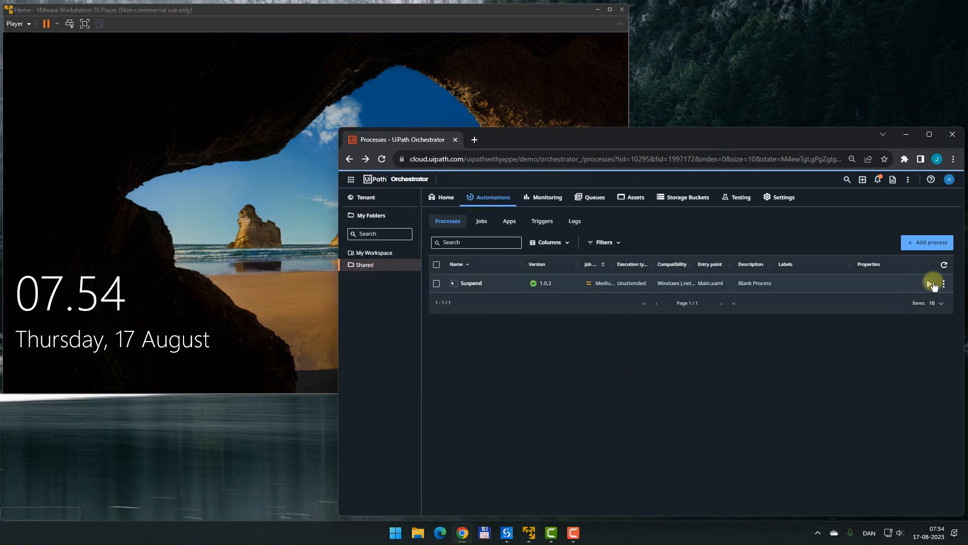
# Step: Start a job of the Suspend process on the Production (Unattended) runtime
pyautogui.click(932, 283)
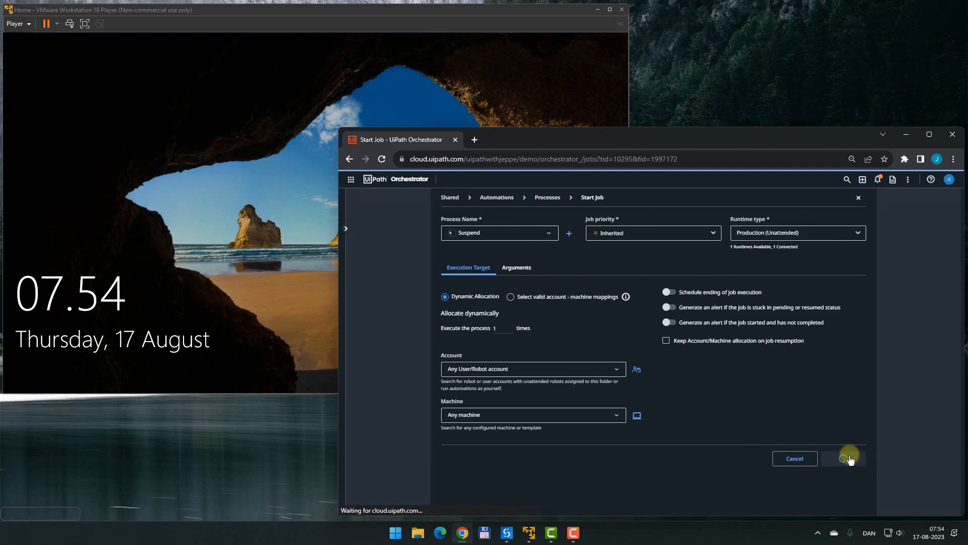
pyautogui.click(843, 458)
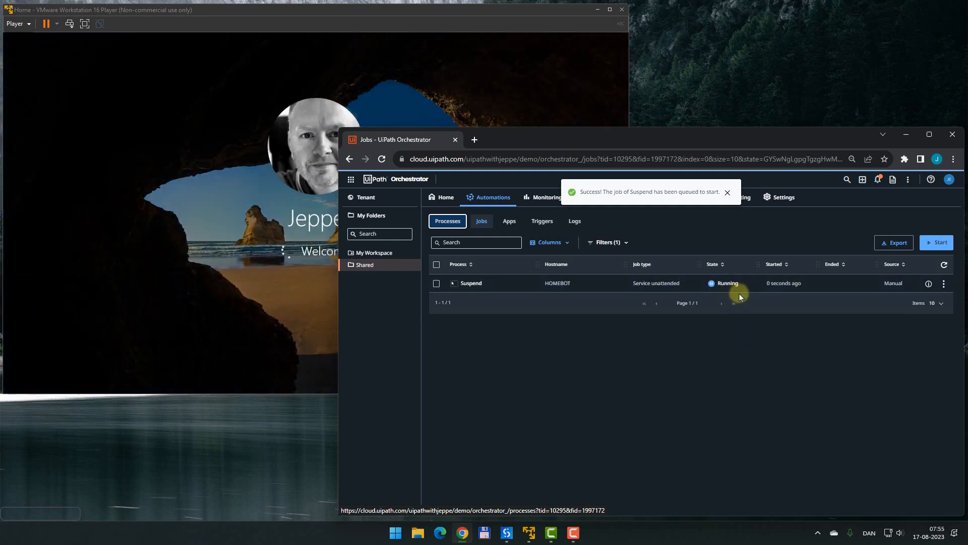
pyautogui.moveTo(736, 398)
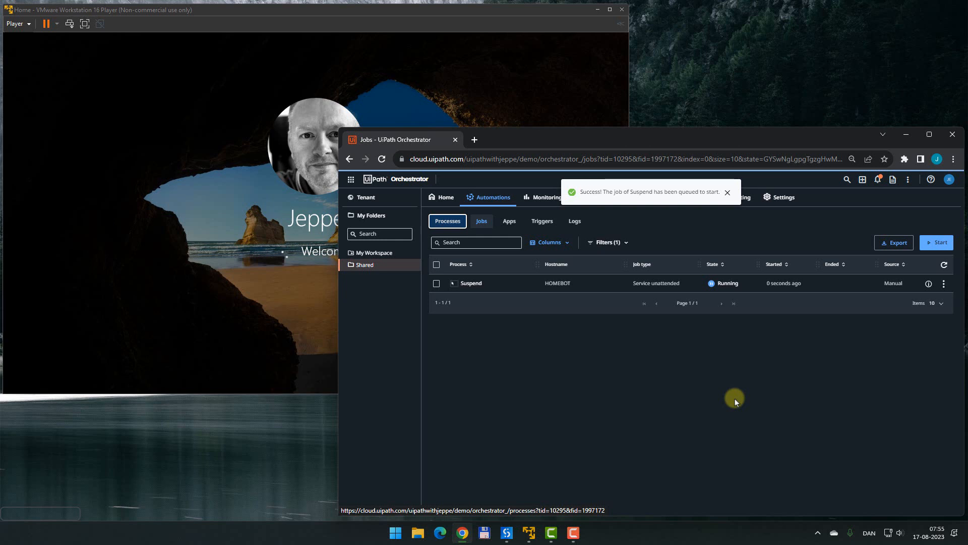
# Step: Dismiss the job queued notification while the Suspend job shows Running on HOMEBOT
pyautogui.click(728, 192)
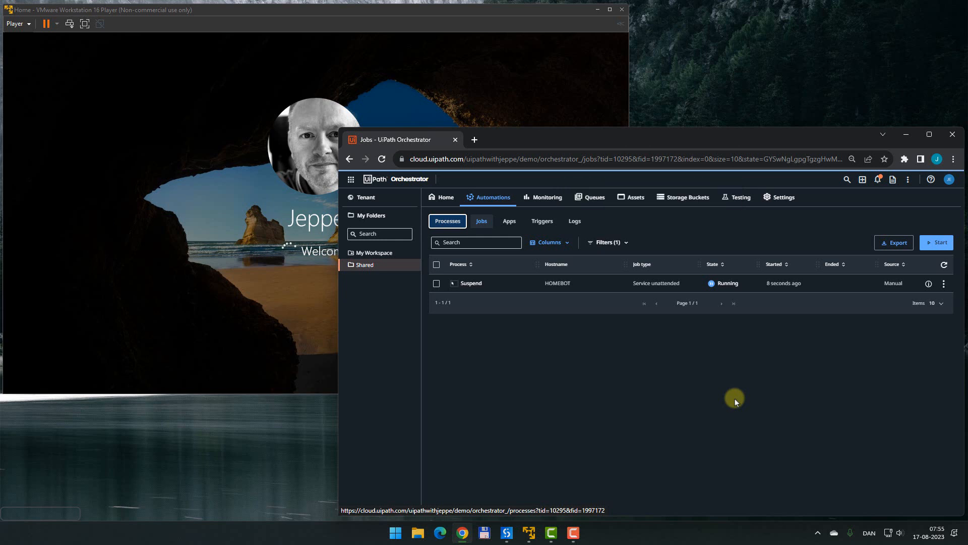